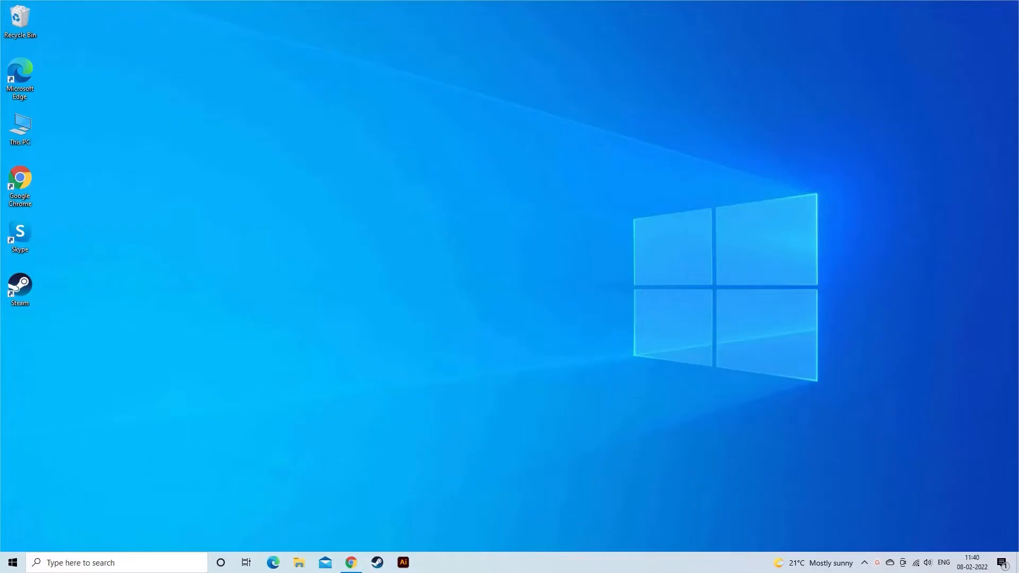
pyautogui.moveTo(364, 385)
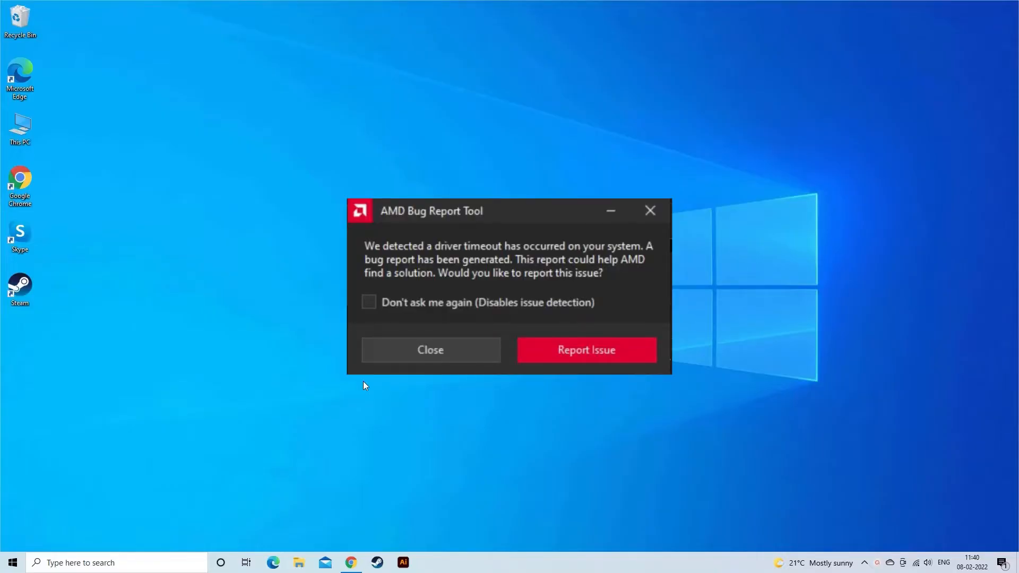
pyautogui.moveTo(866, 566)
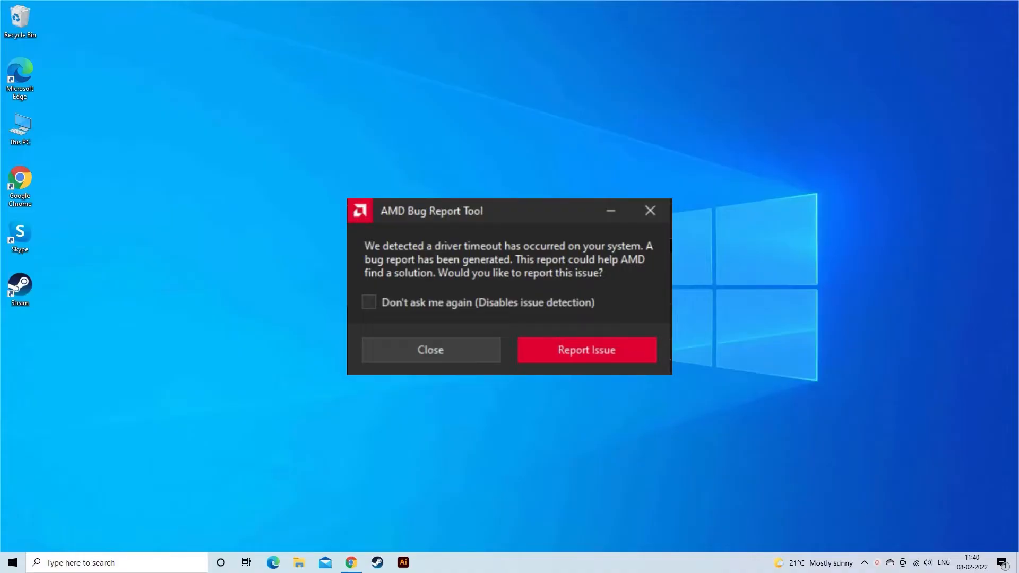
# - Dismiss the timeout report, then download and install AMD driver 20.11.3 in Radeon Software
pyautogui.click(429, 350)
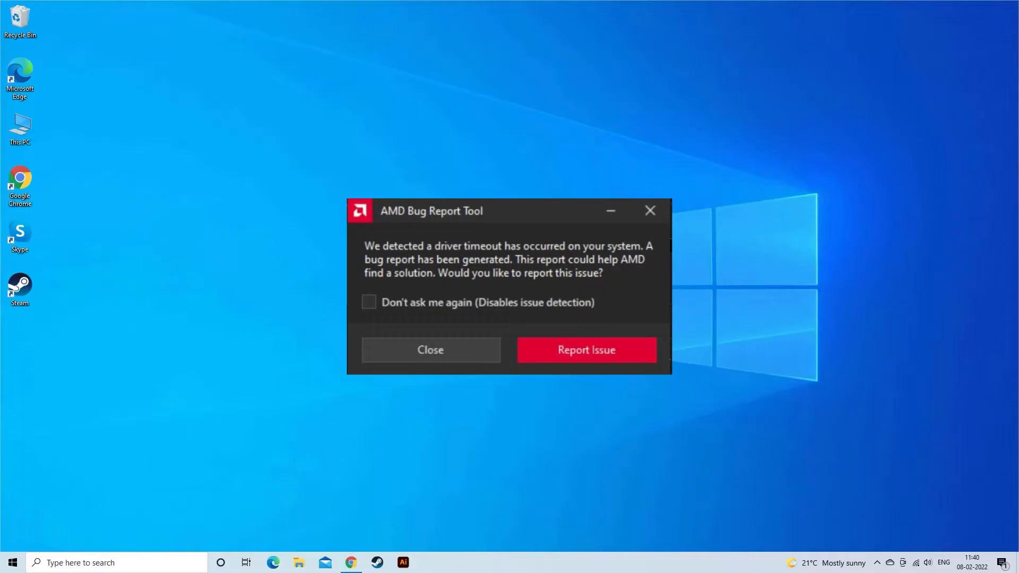
pyautogui.click(429, 350)
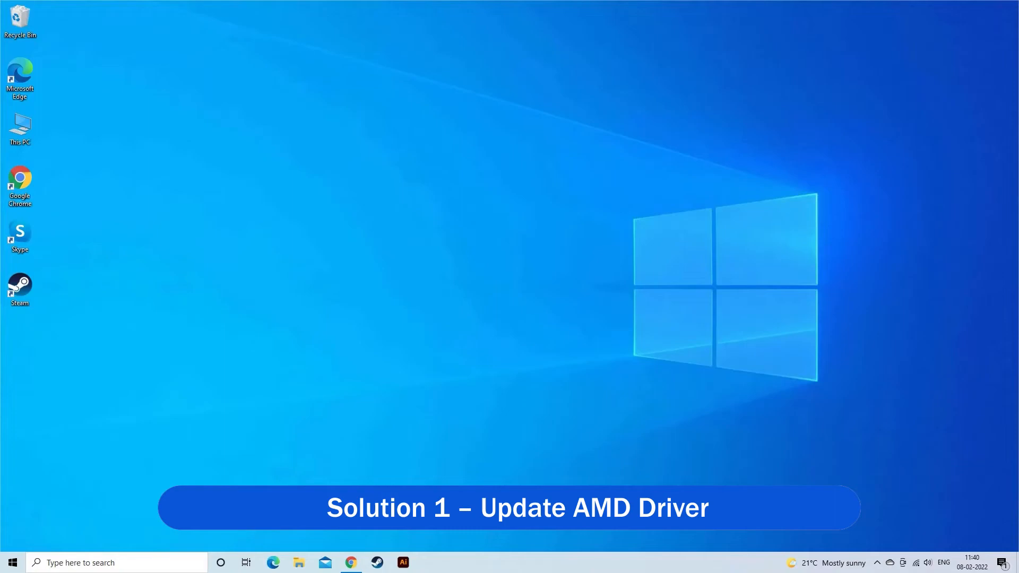
pyautogui.moveTo(541, 440)
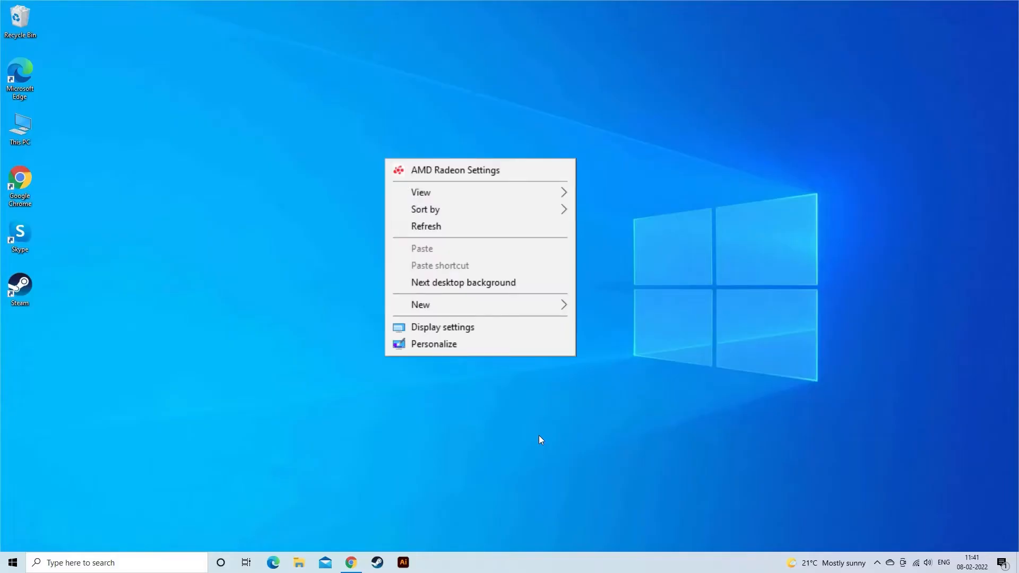
pyautogui.click(455, 170)
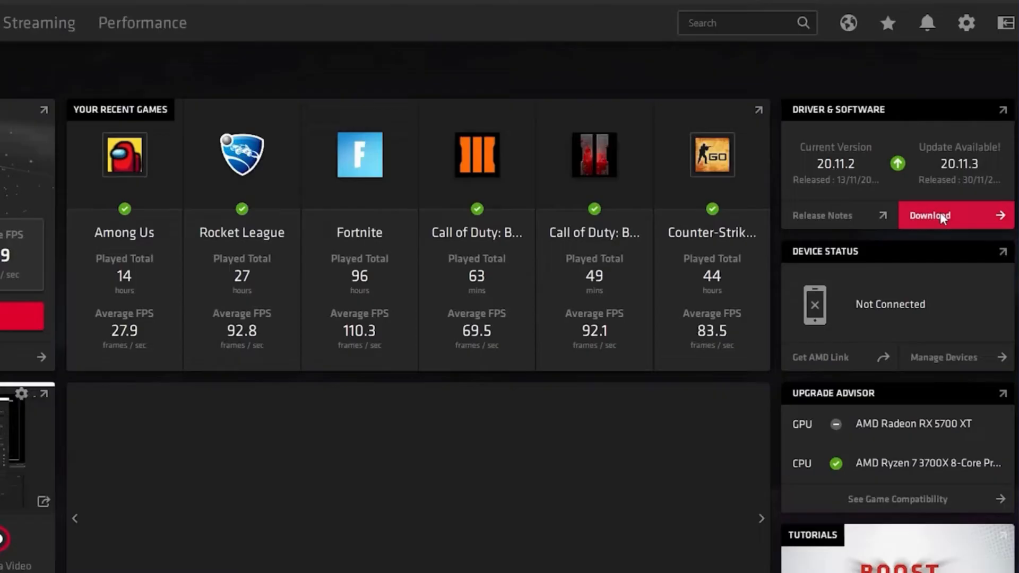
pyautogui.click(929, 215)
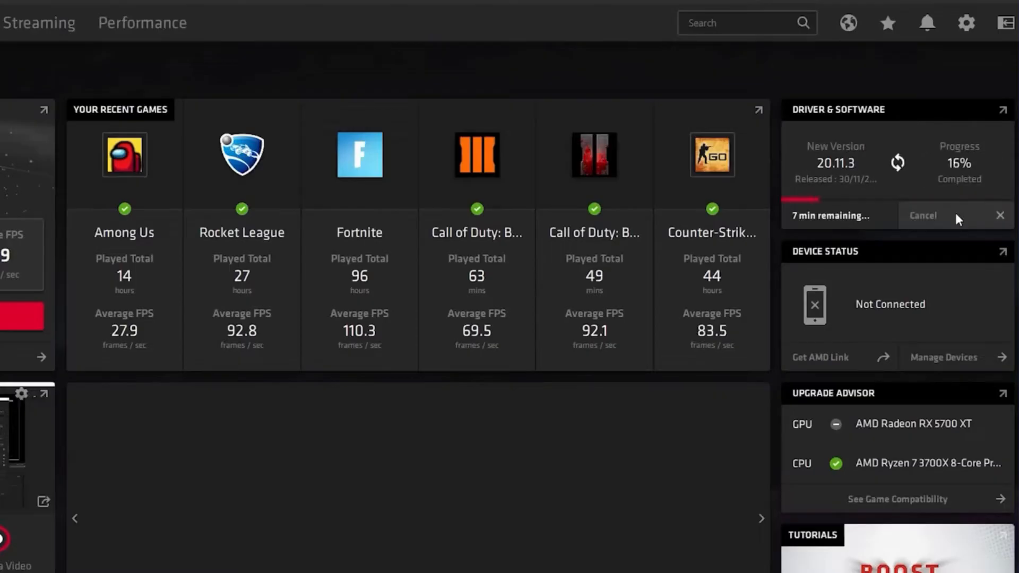
pyautogui.click(922, 215)
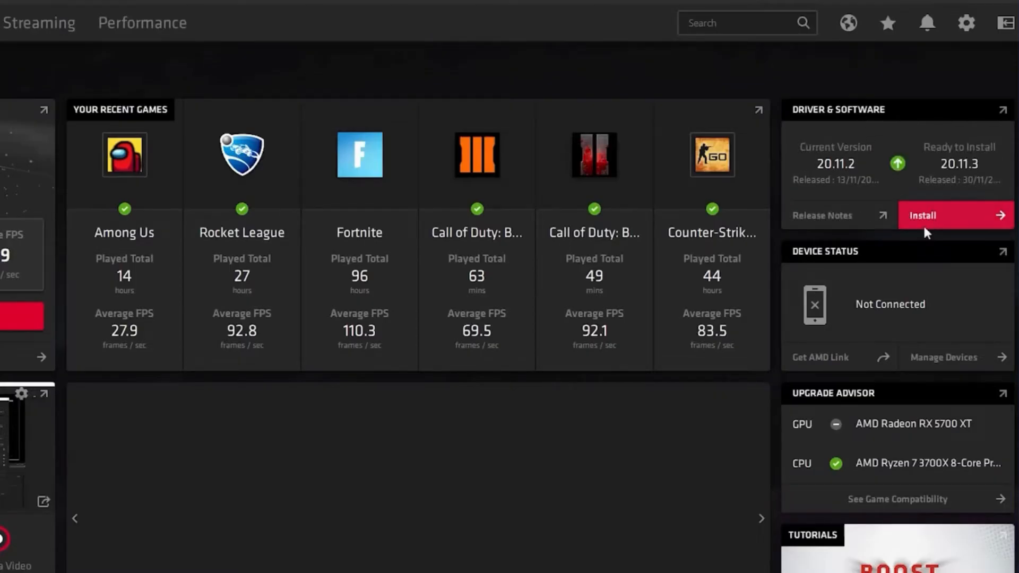
pyautogui.click(953, 215)
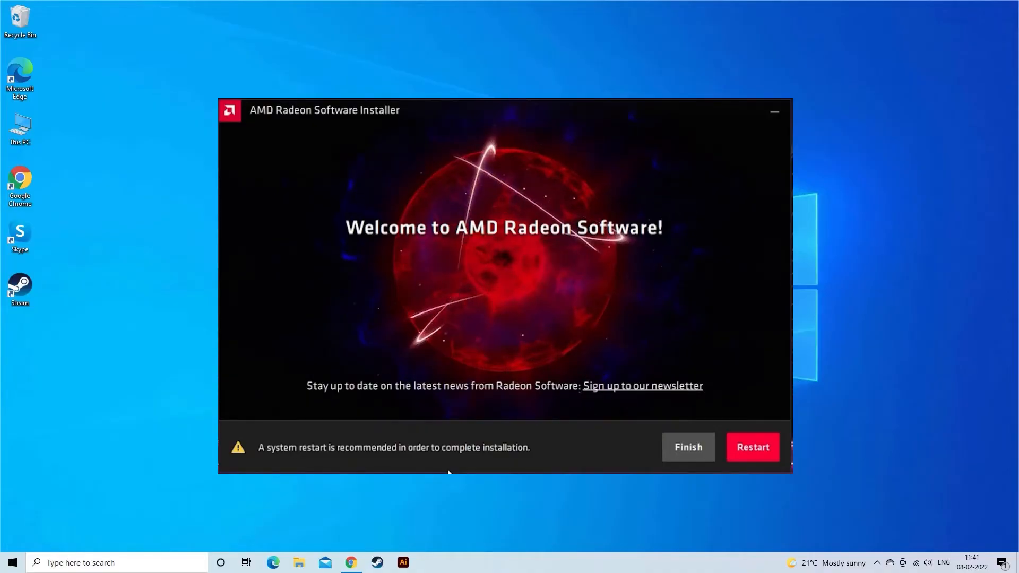
pyautogui.click(688, 447)
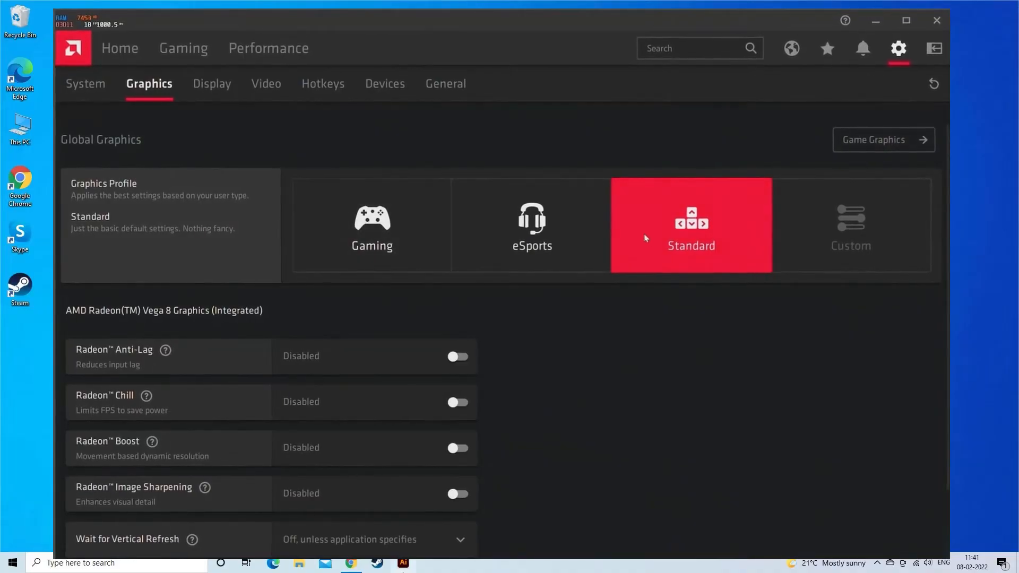
# - Scroll the Radeon Graphics page down to the Reset Shader Cache option
pyautogui.scroll(-3)
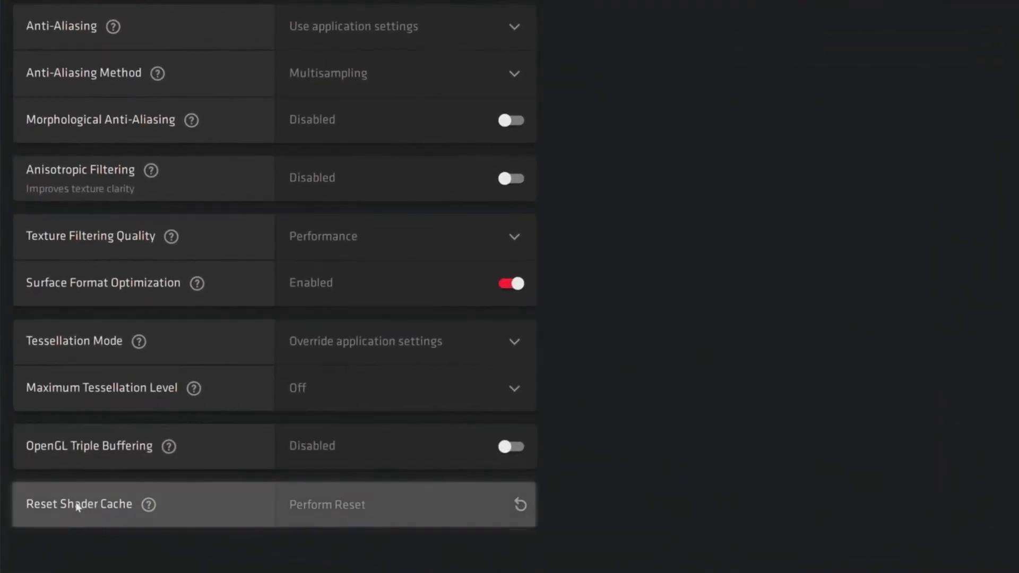
pyautogui.moveTo(455, 511)
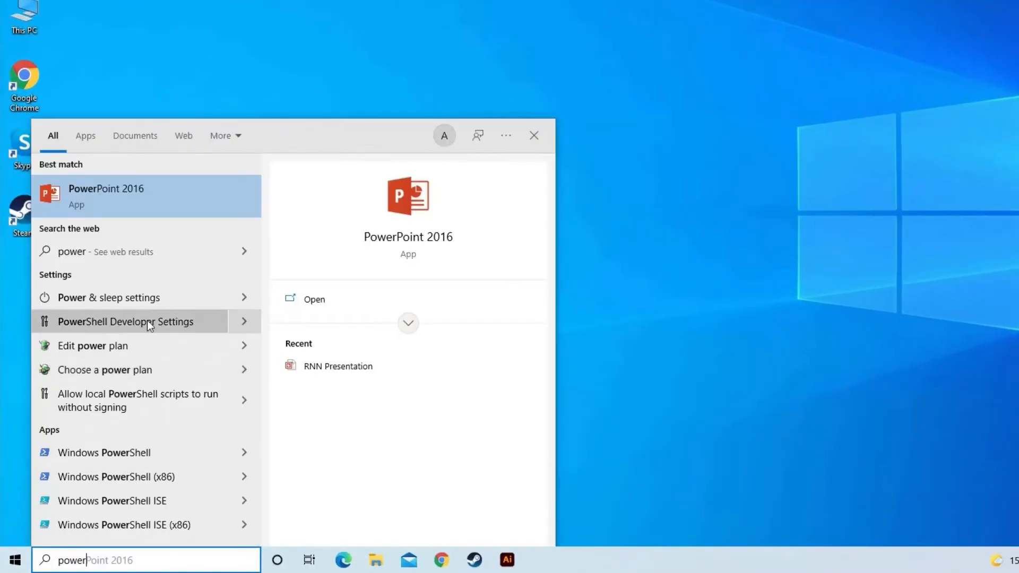
# - Create 'My Custom Plan 1' in Power Options, based on High performance
pyautogui.click(108, 298)
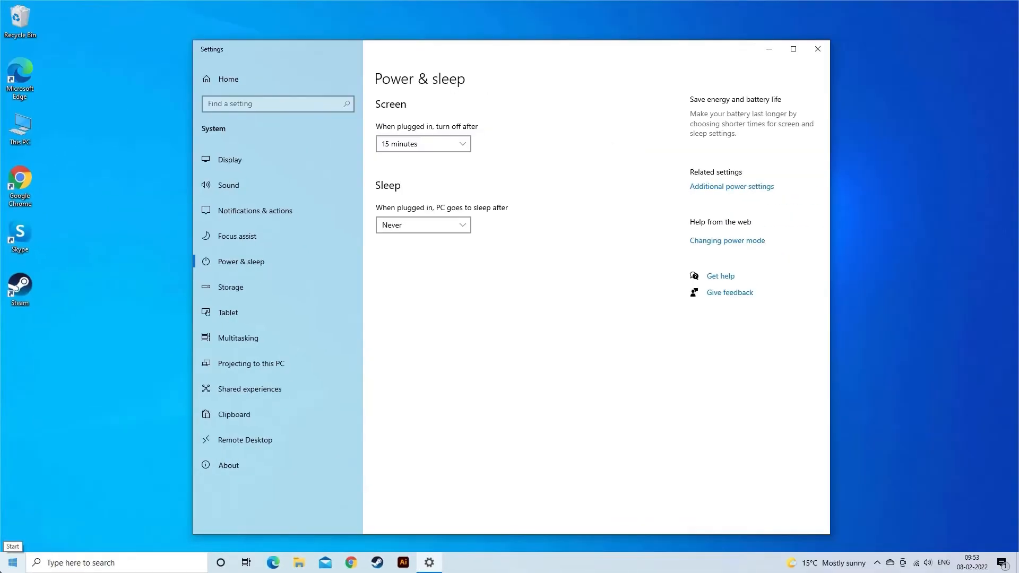
pyautogui.moveTo(759, 241)
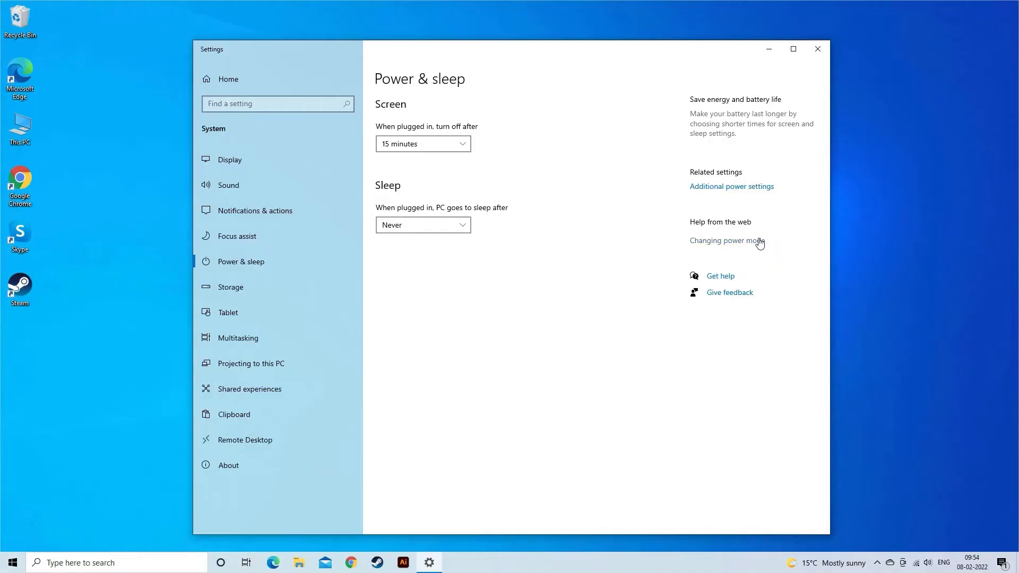
pyautogui.click(731, 187)
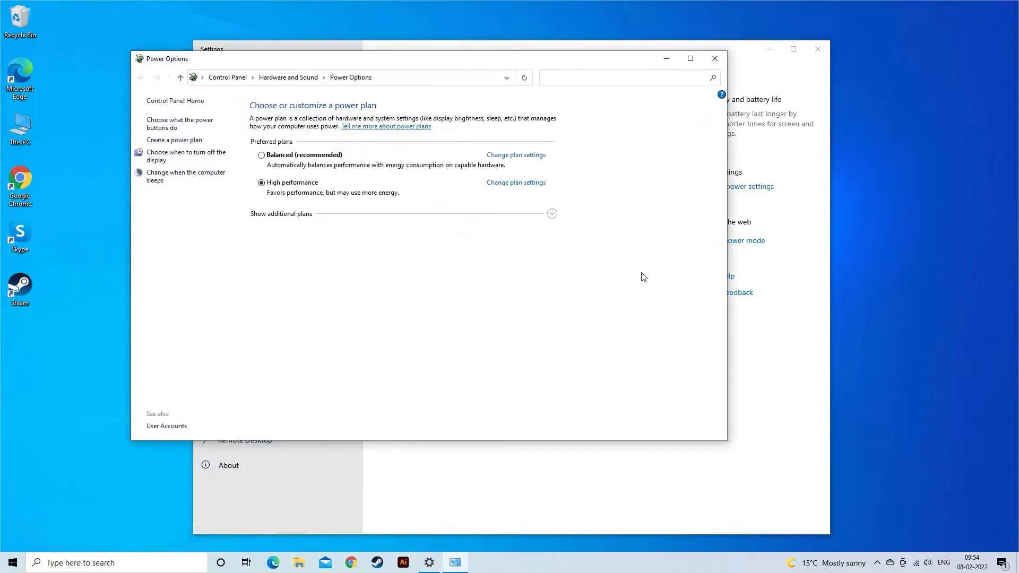
pyautogui.moveTo(174, 140)
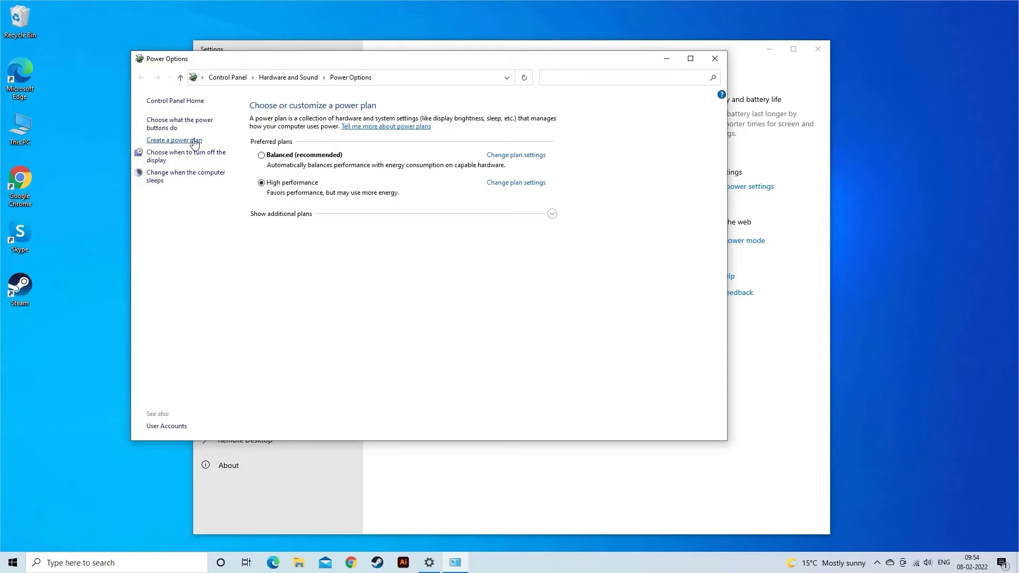
pyautogui.click(174, 140)
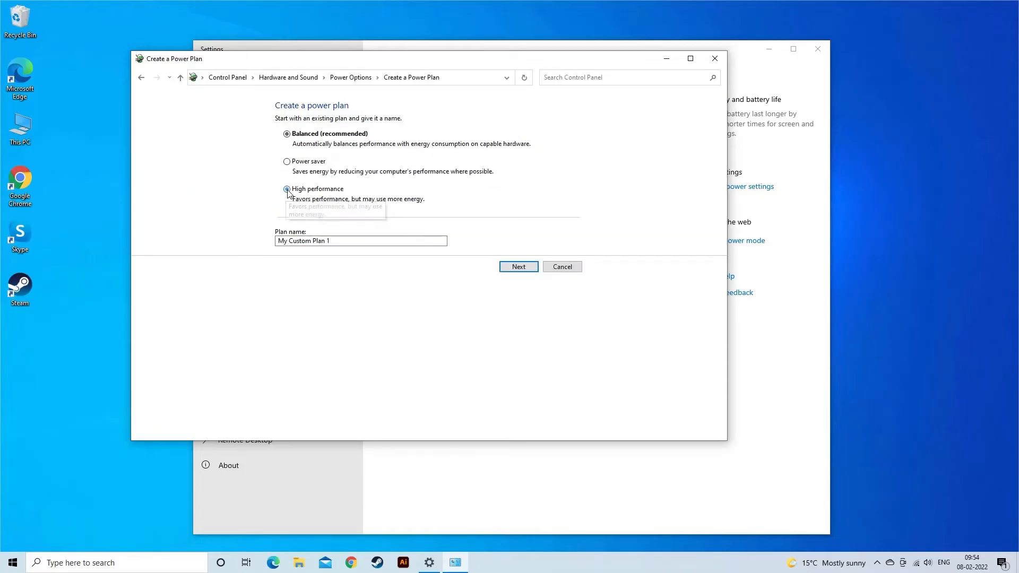
pyautogui.click(518, 267)
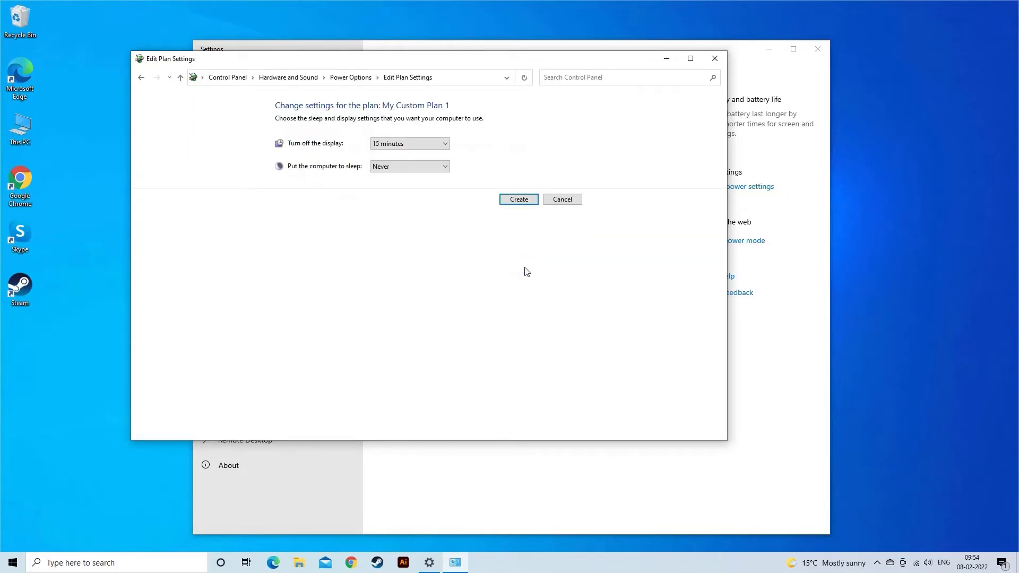
pyautogui.click(10, 561)
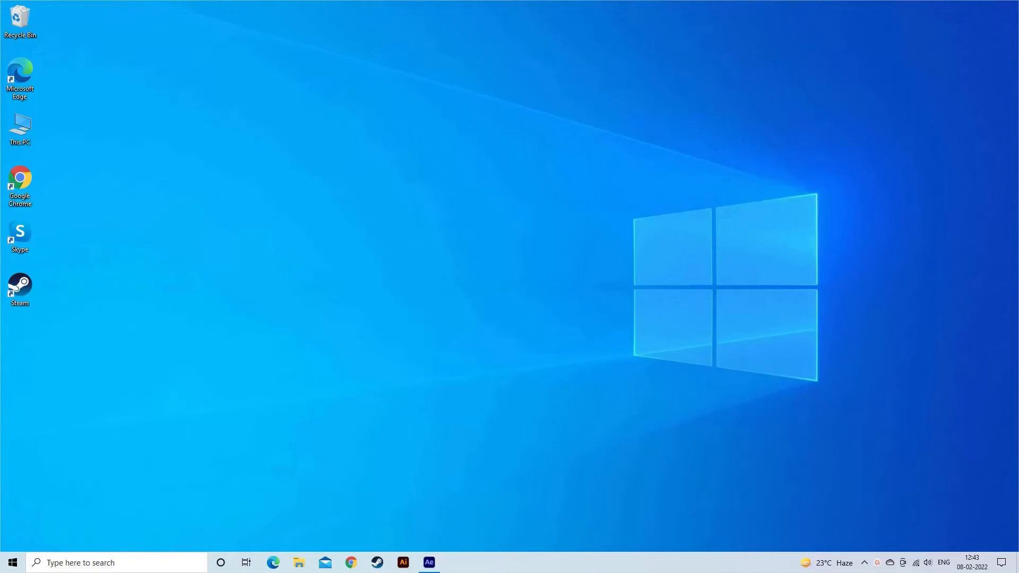
# - Show the refresh rate choices, up to 60 Hz, in Advanced display settings
pyautogui.rightClick(323, 256)
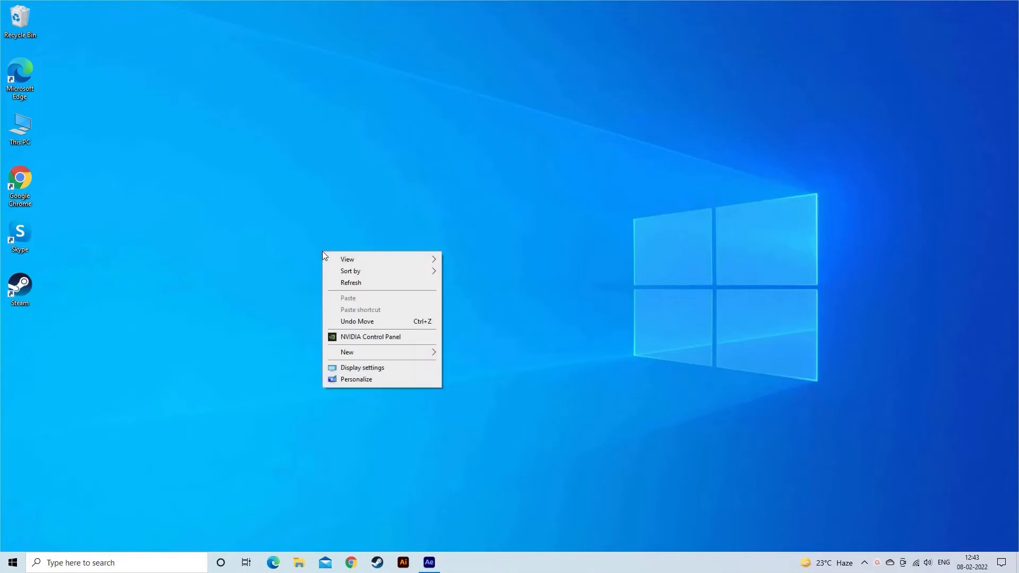
pyautogui.moveTo(362, 368)
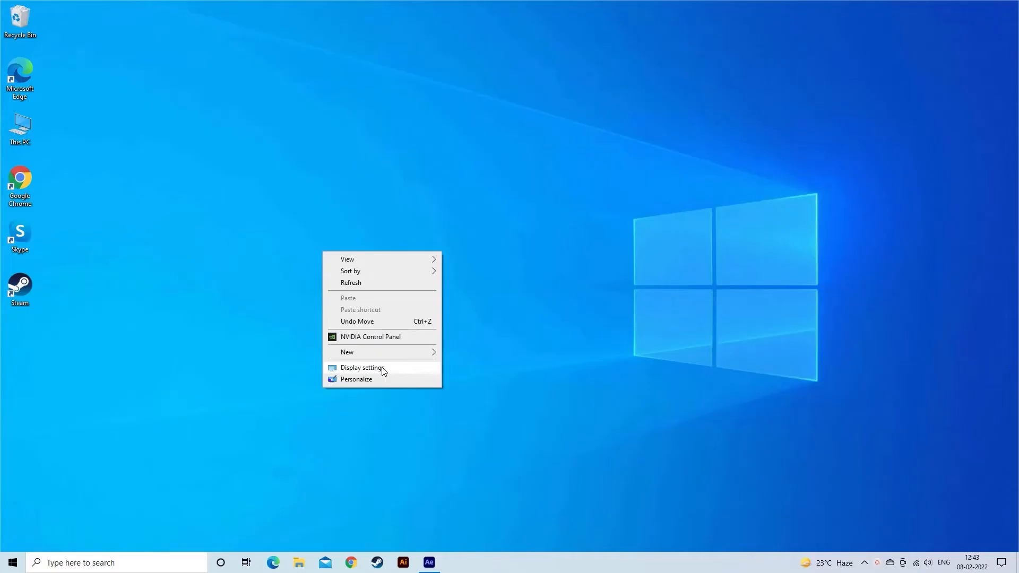
pyautogui.click(361, 368)
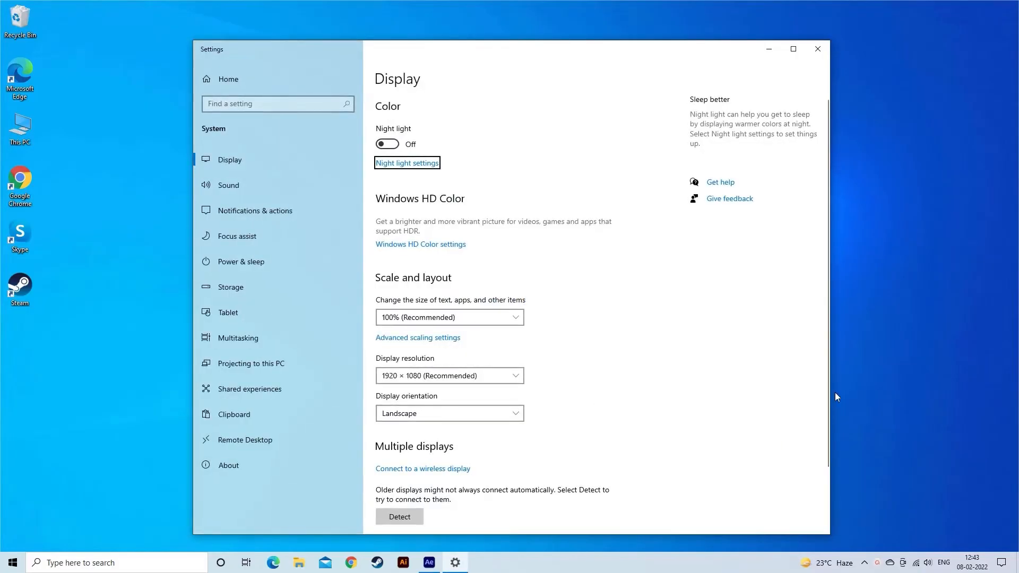
pyautogui.scroll(-3)
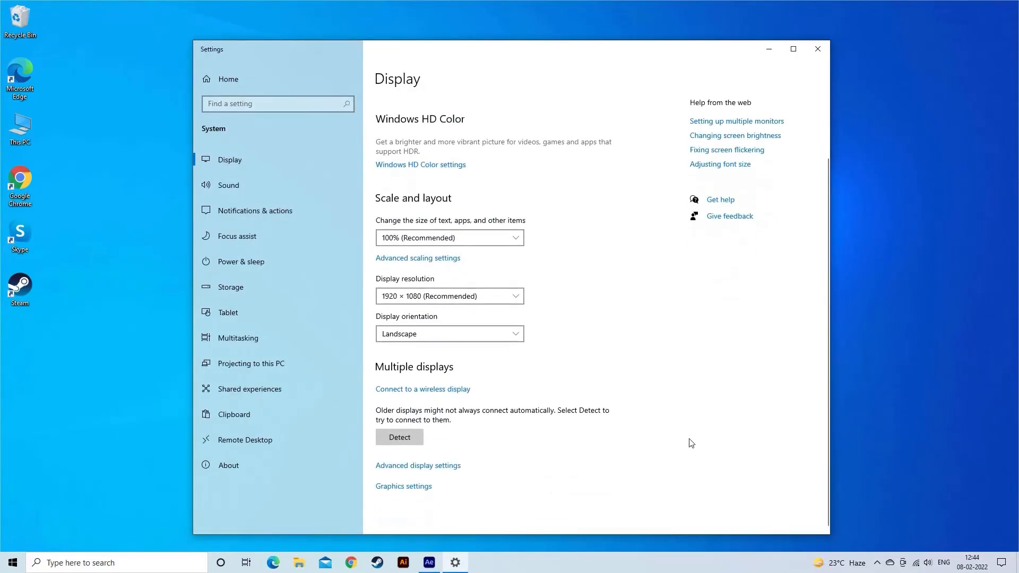
pyautogui.moveTo(431, 469)
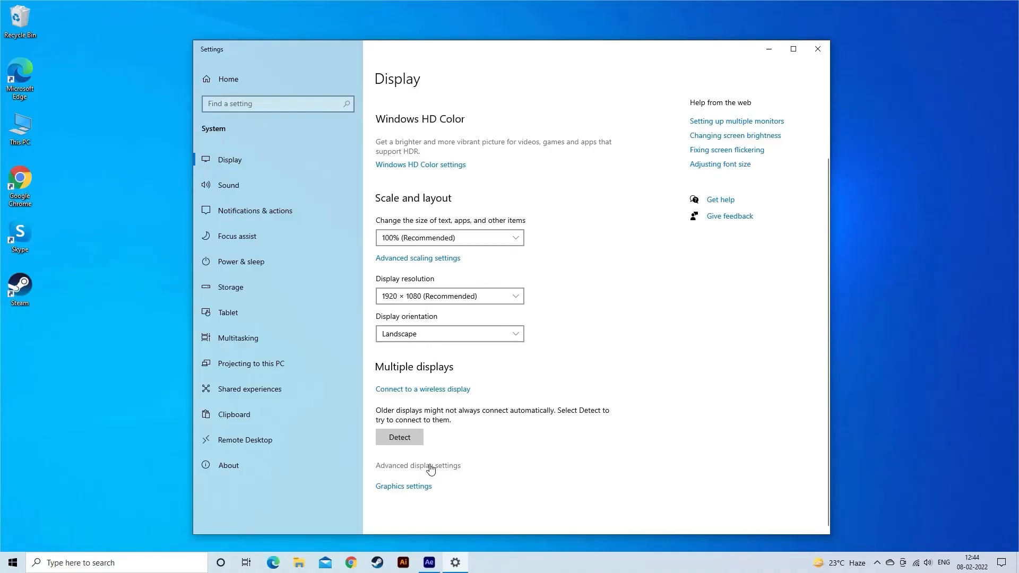
pyautogui.click(417, 466)
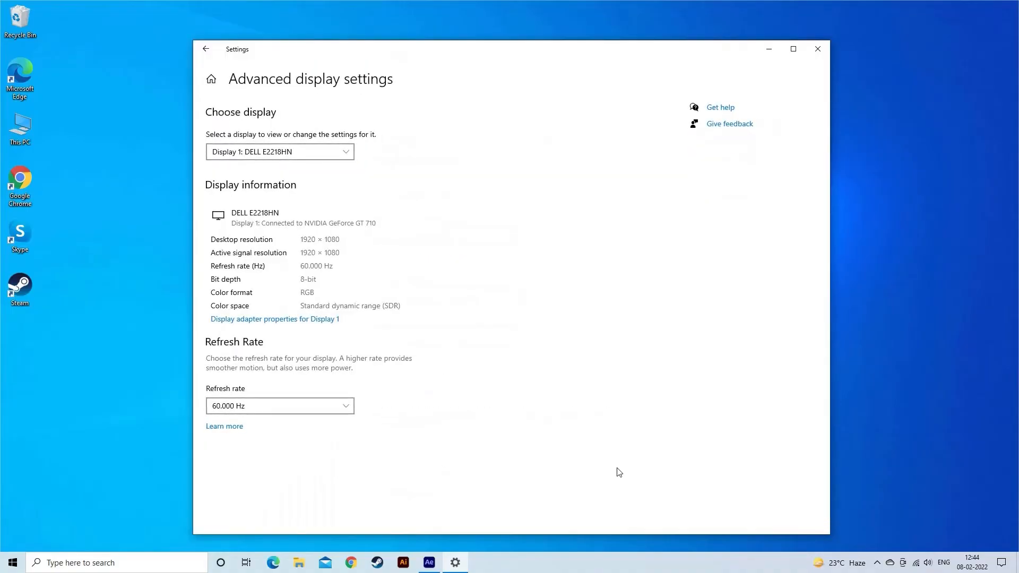
pyautogui.click(280, 406)
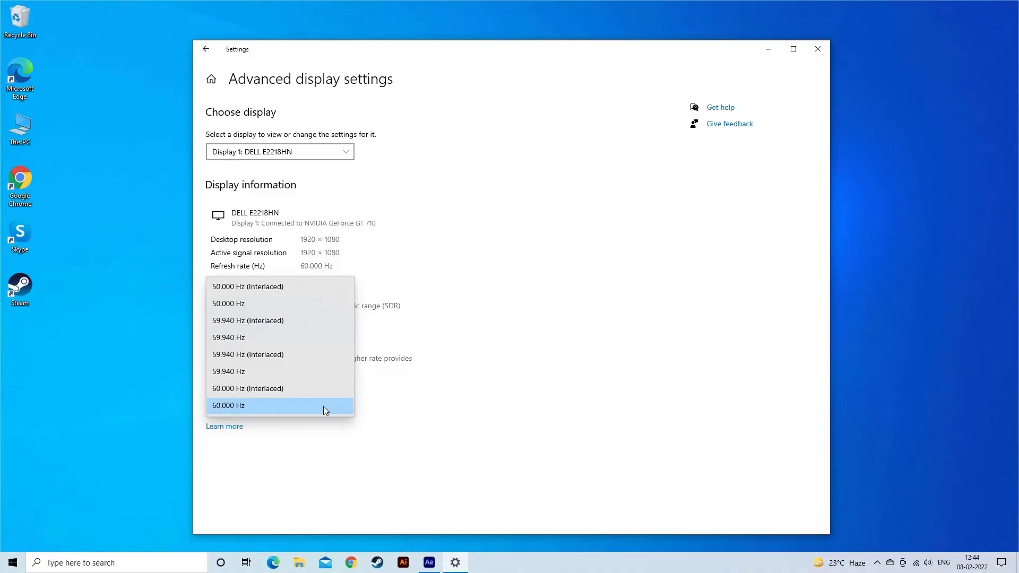
pyautogui.moveTo(251, 307)
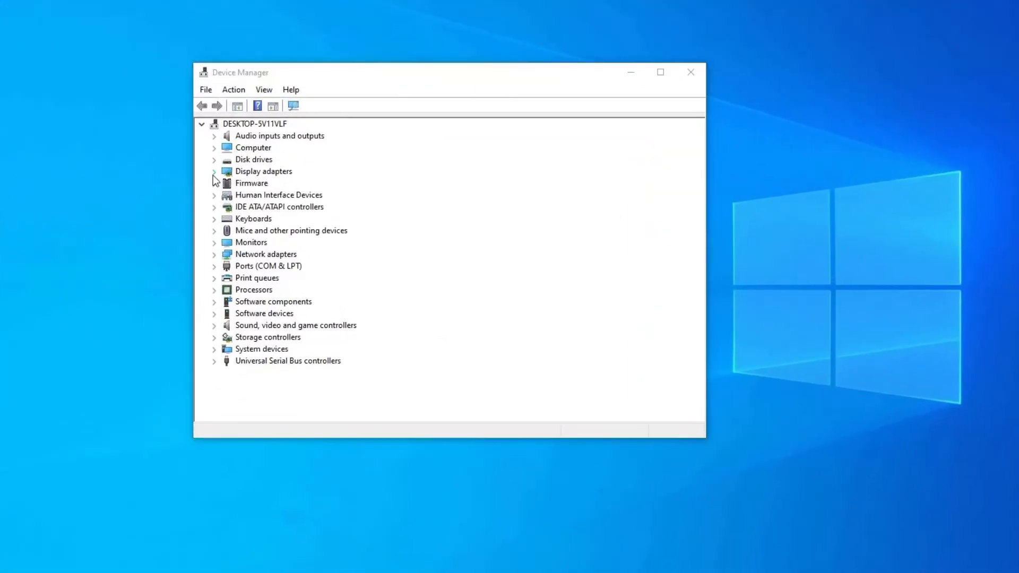
# - Uninstall the Radeon (TM) HD 8670M display adapter in Device Manager
pyautogui.click(214, 171)
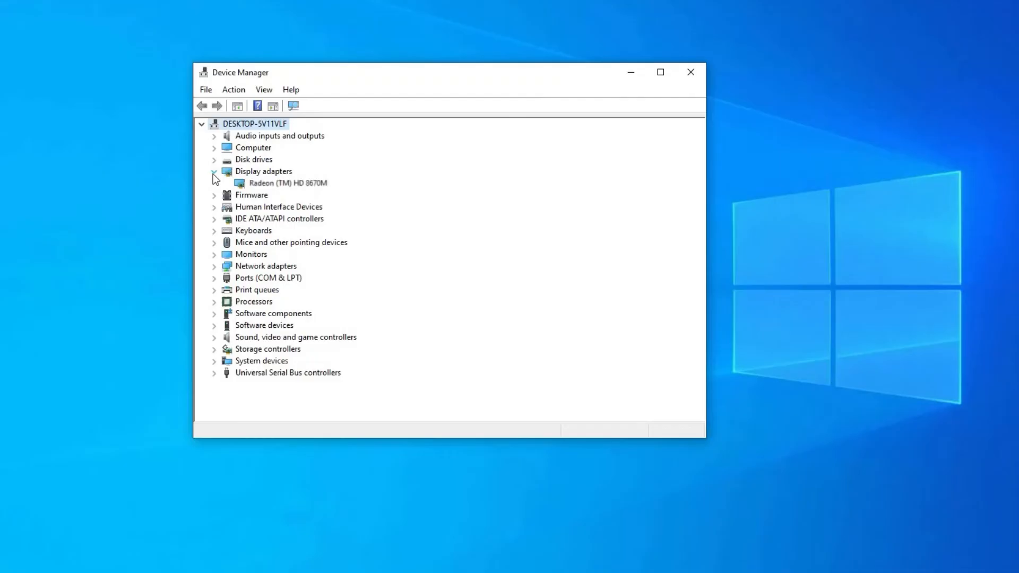
pyautogui.rightClick(286, 182)
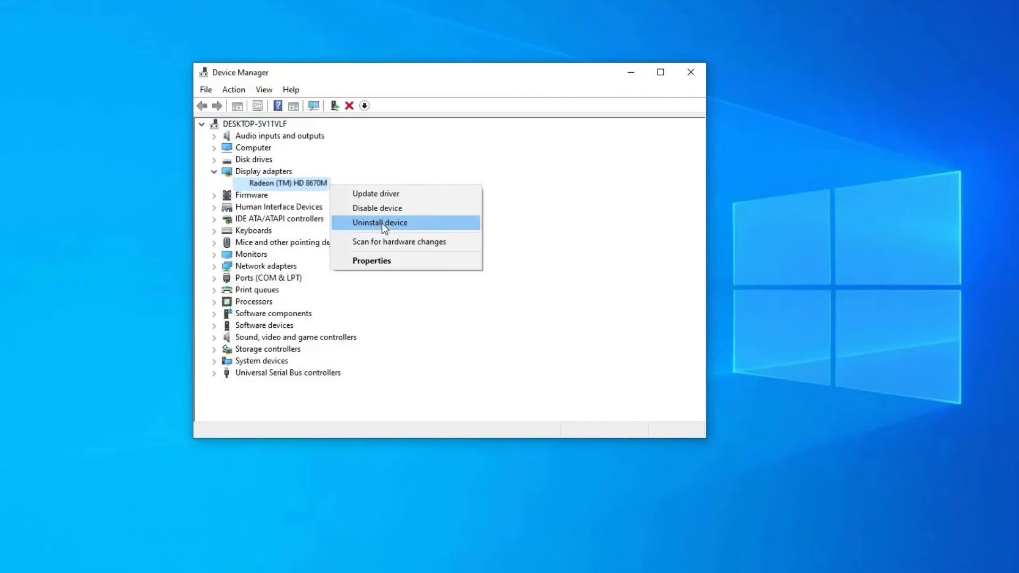
pyautogui.click(380, 223)
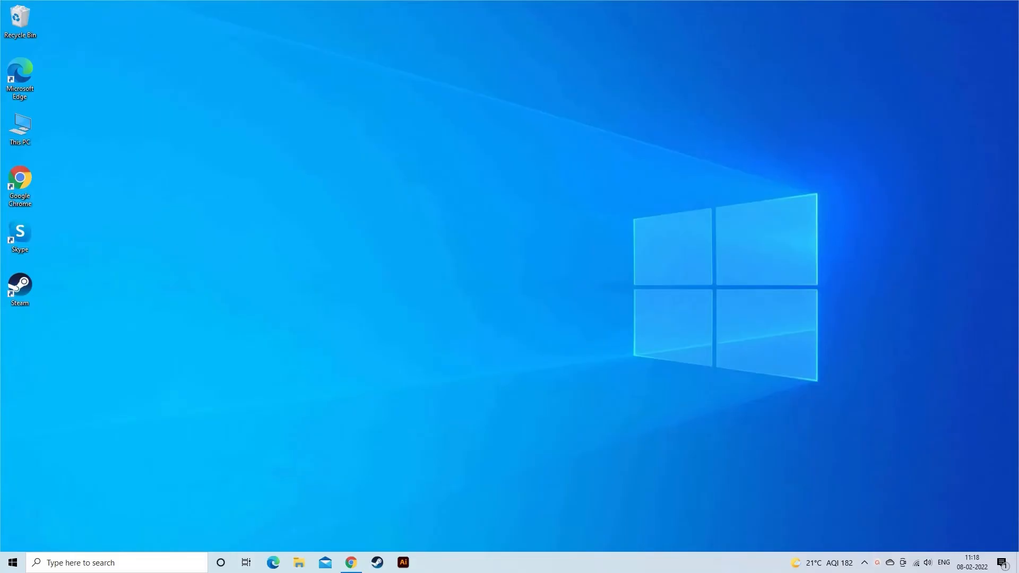
# - Reopen Device Manager and have Windows automatically search for a Radeon HD 8670M driver
pyautogui.write('device Manager')
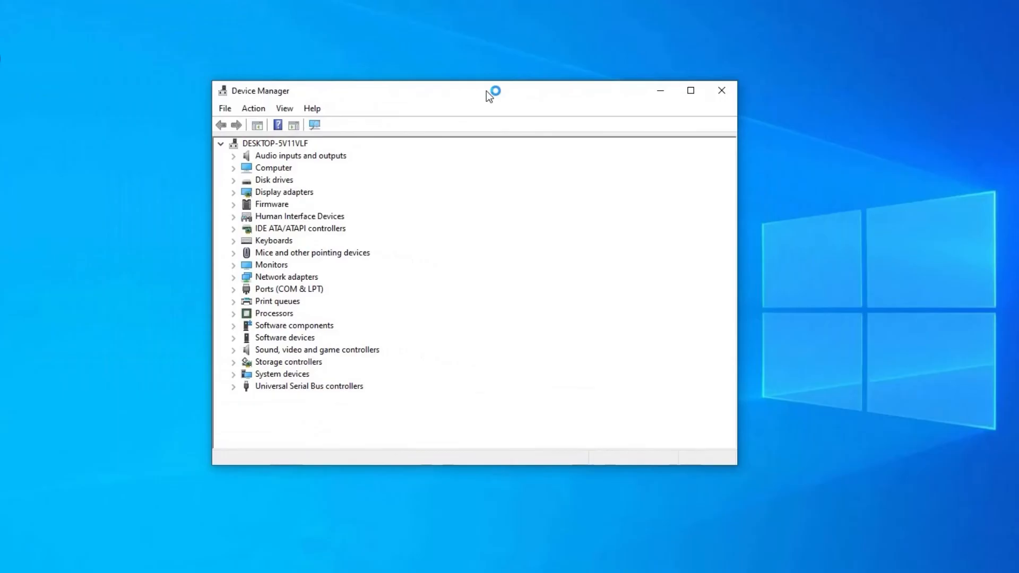
pyautogui.click(232, 192)
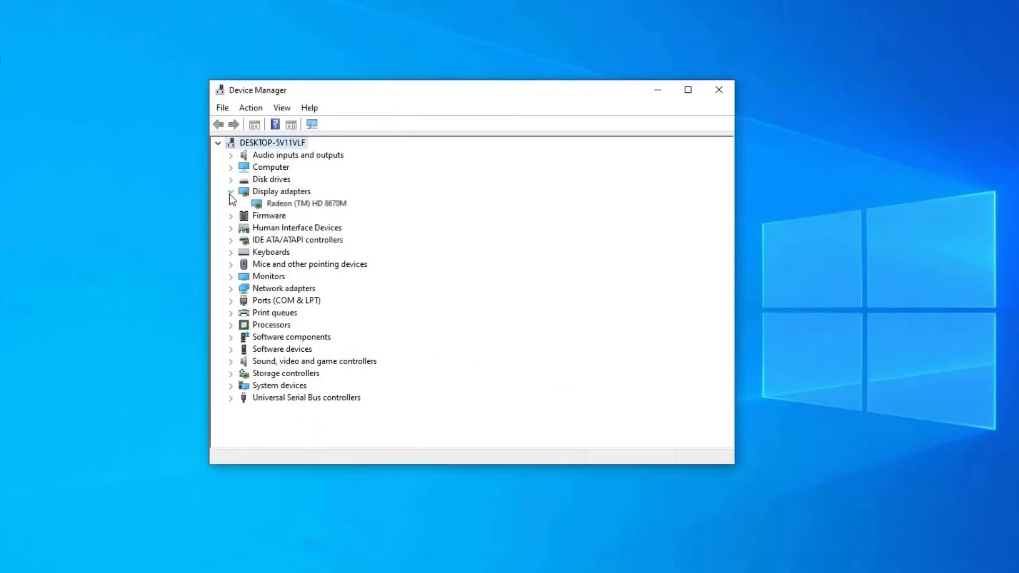
pyautogui.rightClick(306, 203)
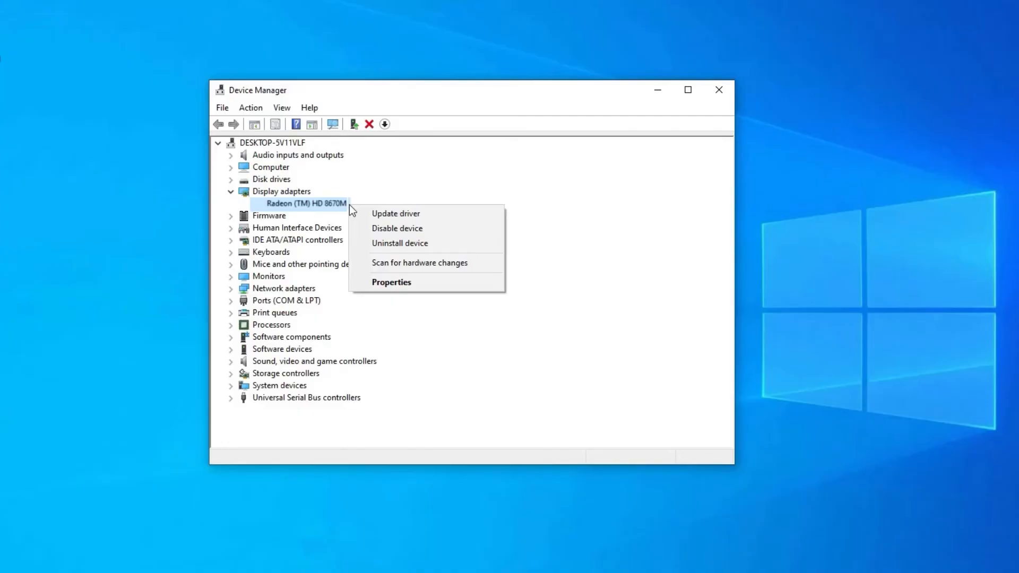
pyautogui.click(395, 213)
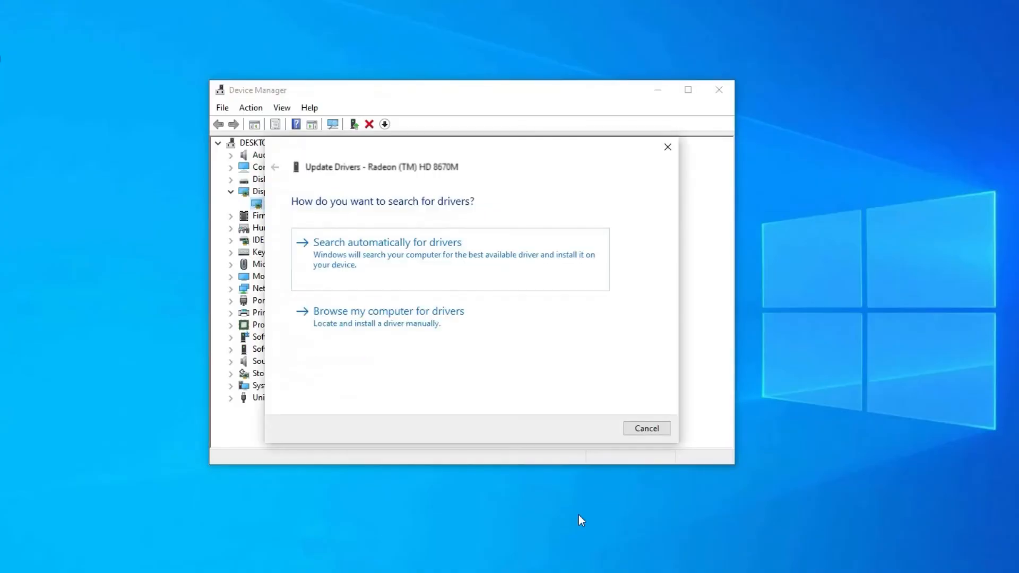
pyautogui.moveTo(398, 254)
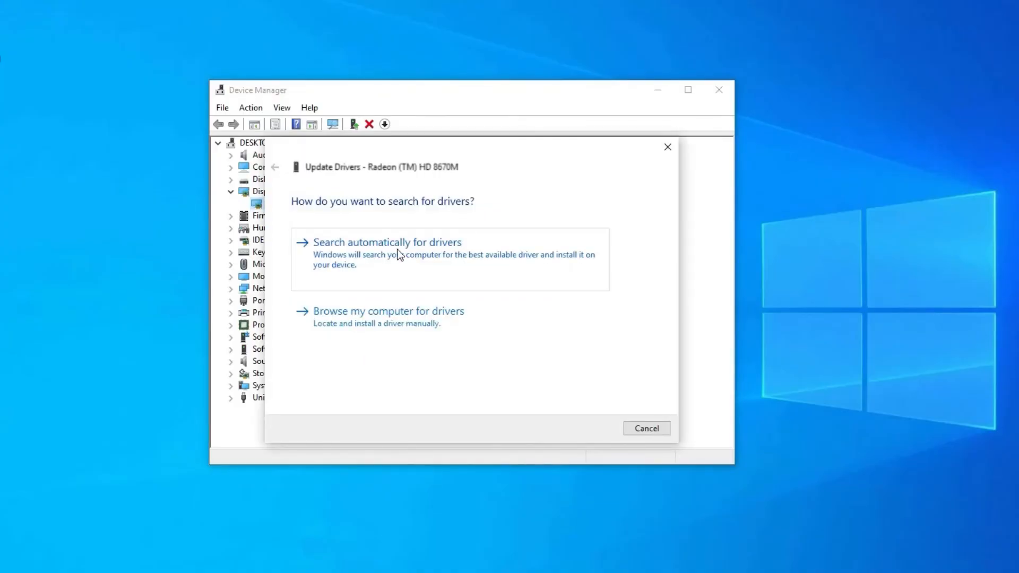
pyautogui.click(386, 242)
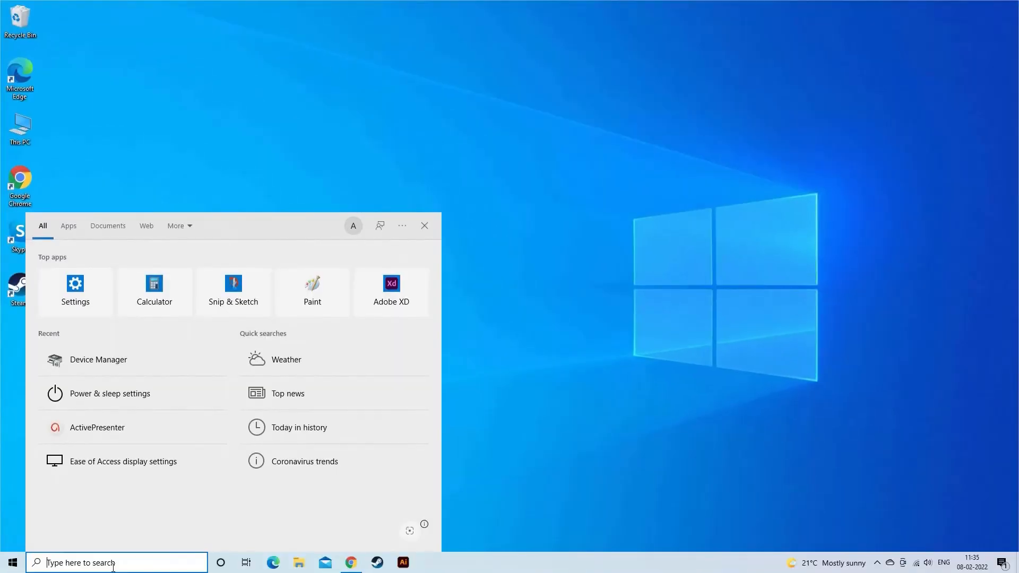
# - Open Windows Update from a 'wind' search and start checking for updates
pyautogui.write('wind')
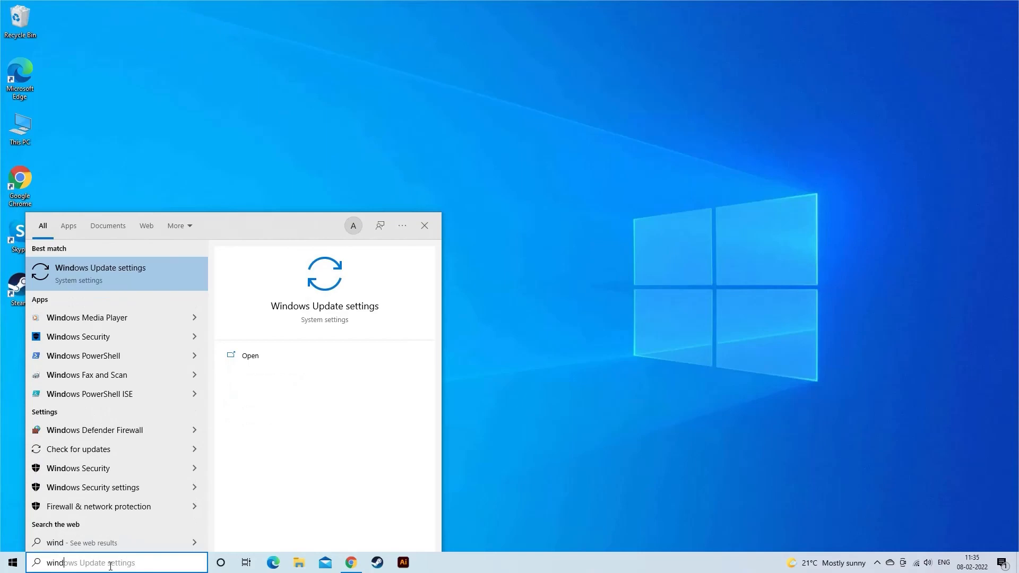
pyautogui.click(249, 355)
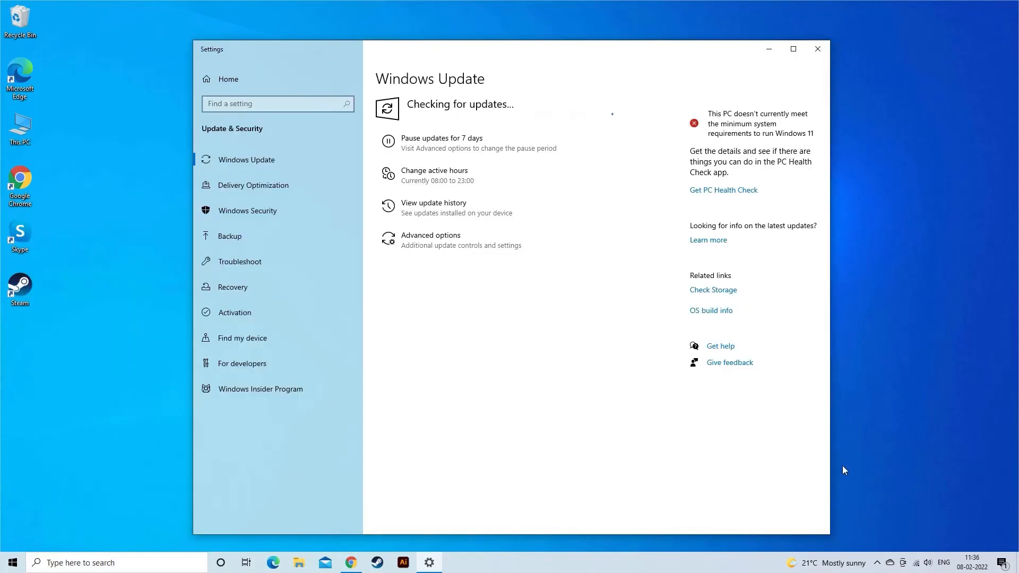
pyautogui.moveTo(904, 460)
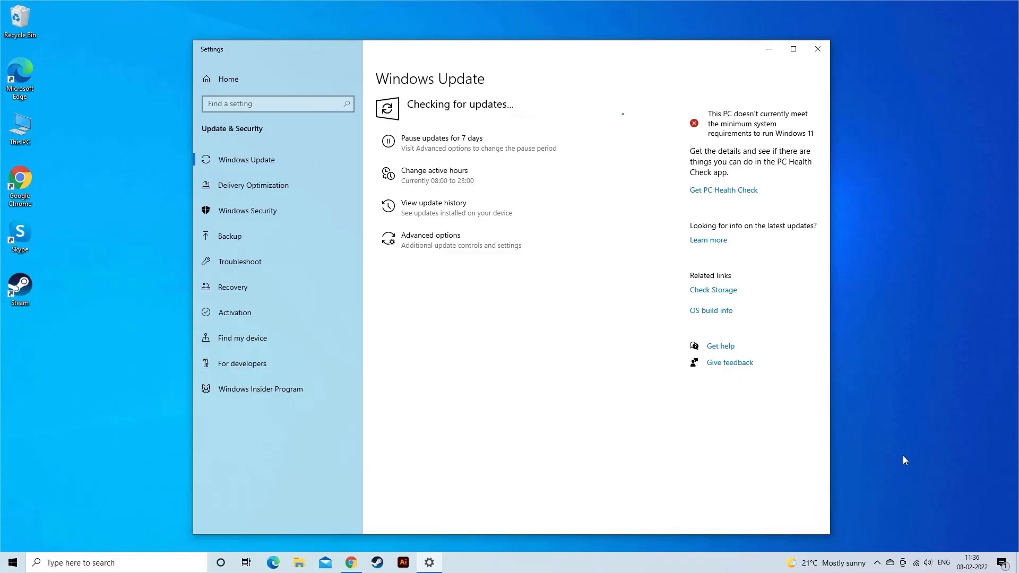
pyautogui.click(817, 49)
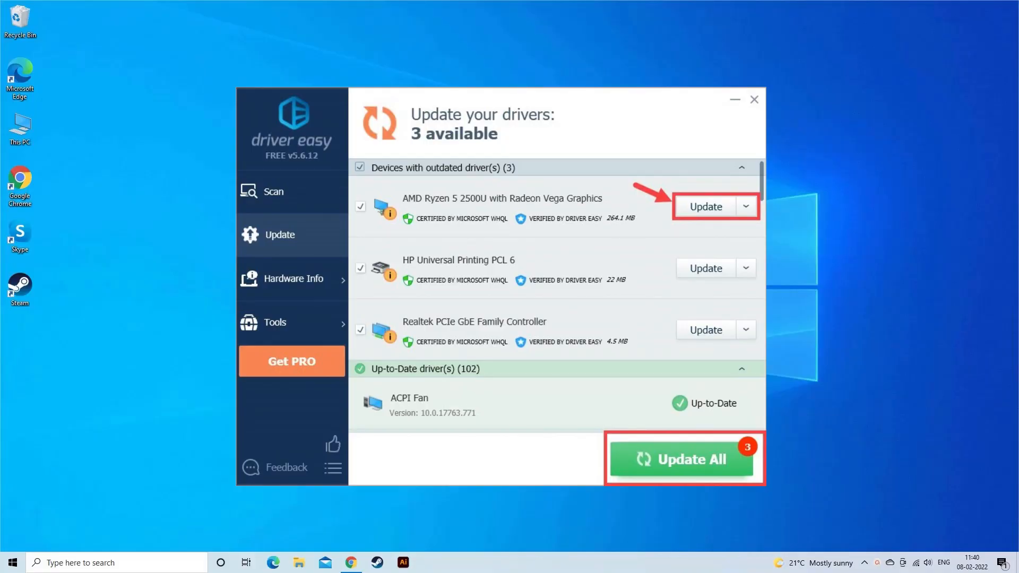
pyautogui.moveTo(656, 524)
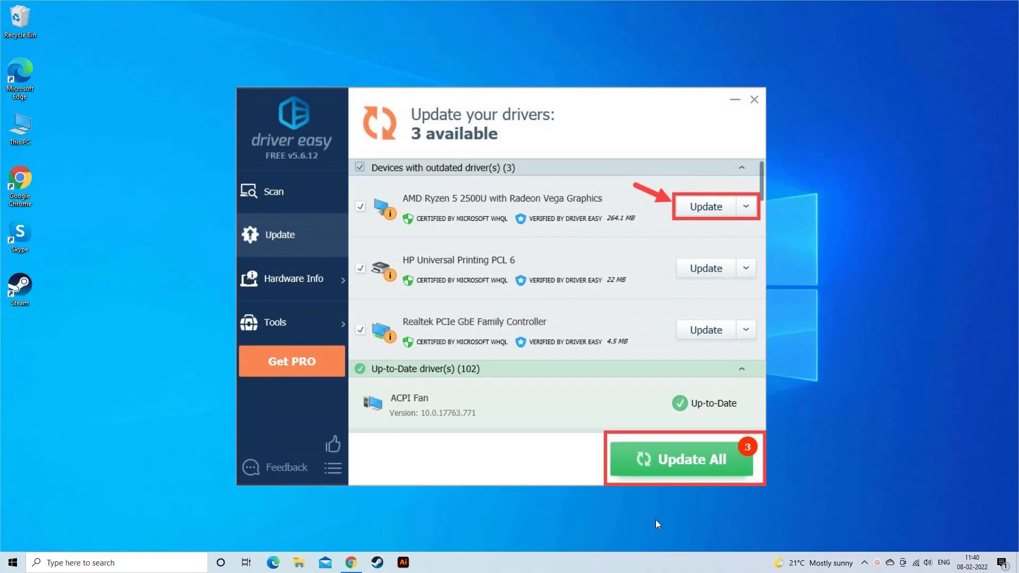